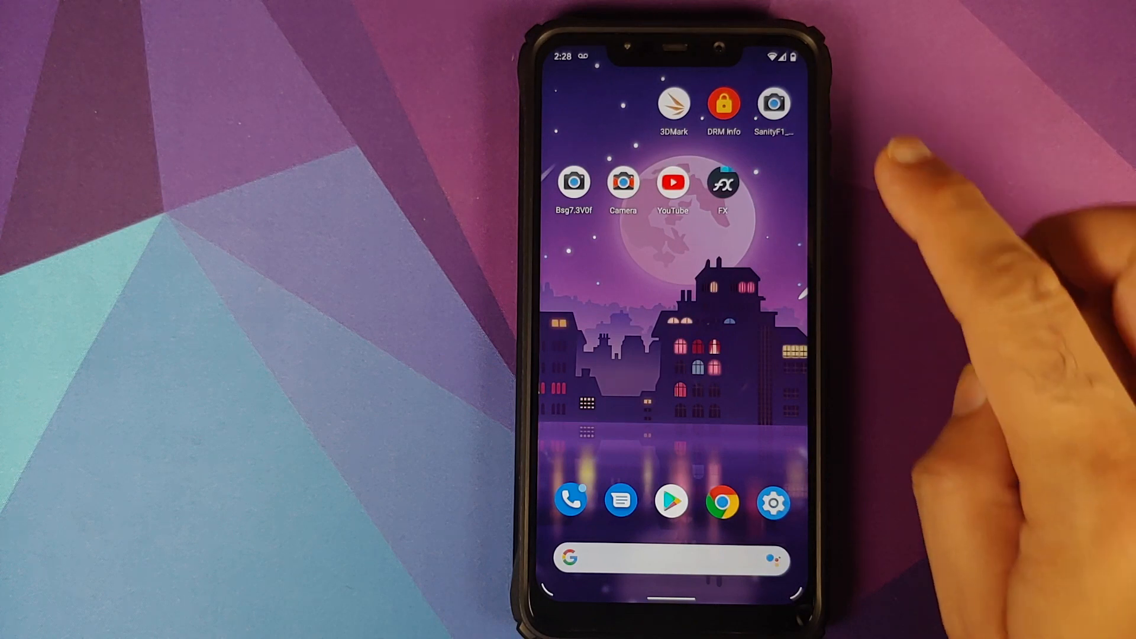
# Pull down the notification shade to show the quick toggles and the voicemail alert
pyautogui.click(623, 181)
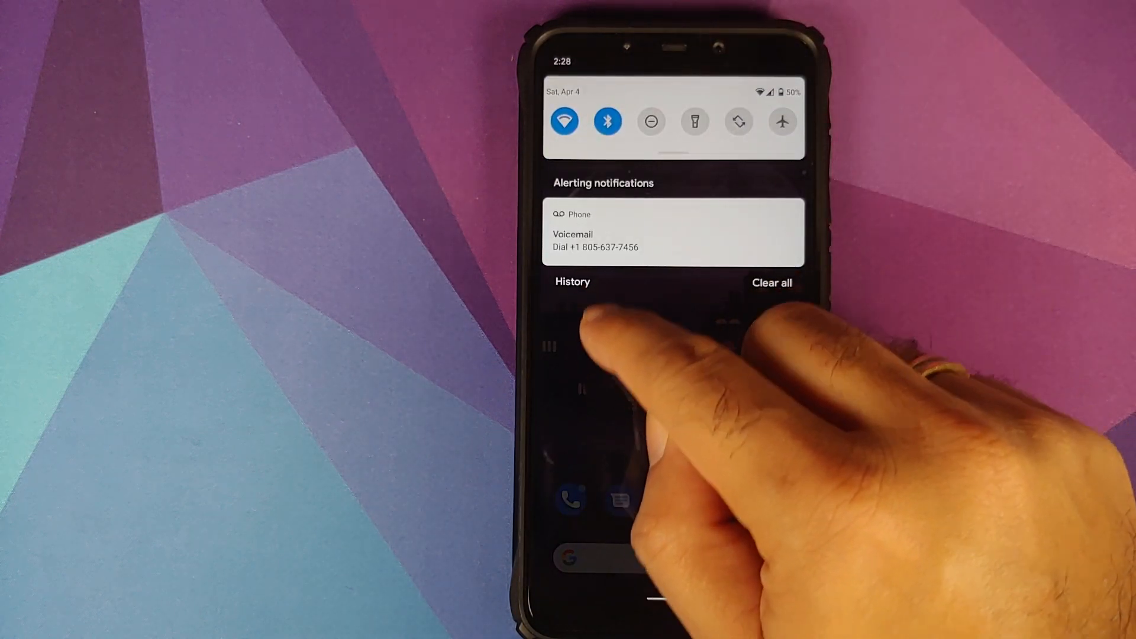
# Open notification history and switch on Turn on history
pyautogui.click(571, 282)
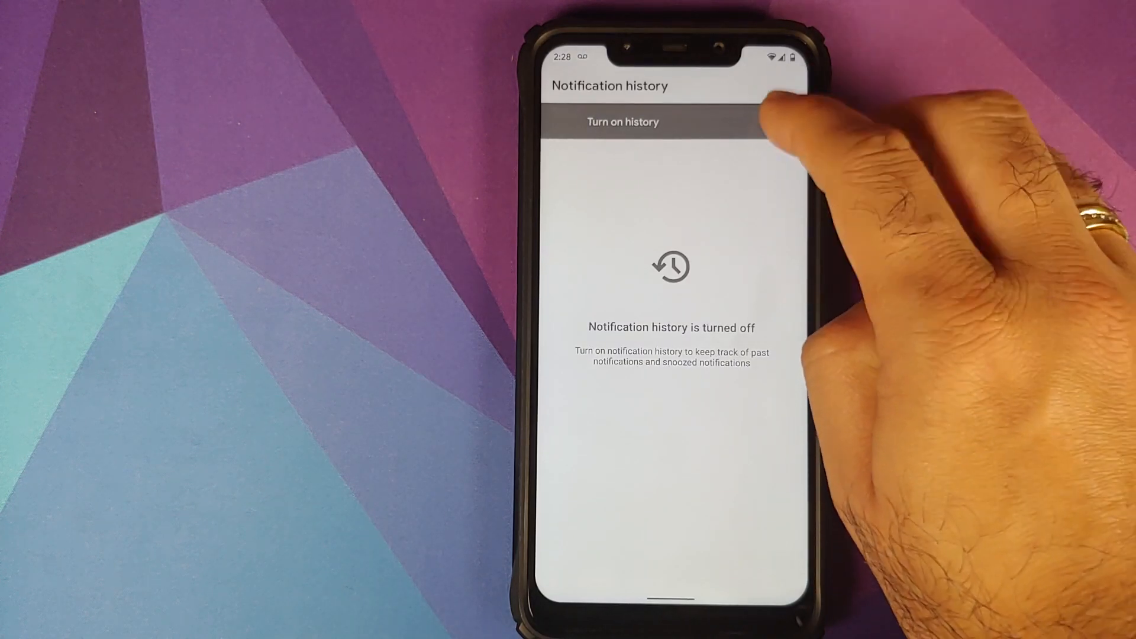
pyautogui.click(623, 122)
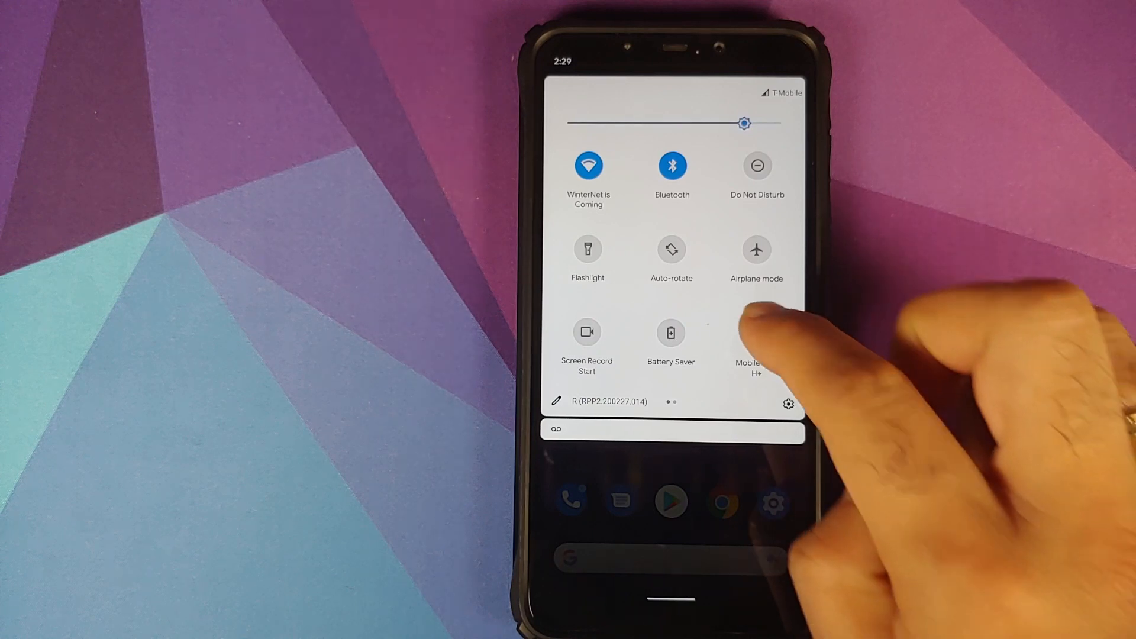
# Enable the Mobile data tile, then start a screen recording from the Screen Record tile
pyautogui.click(756, 332)
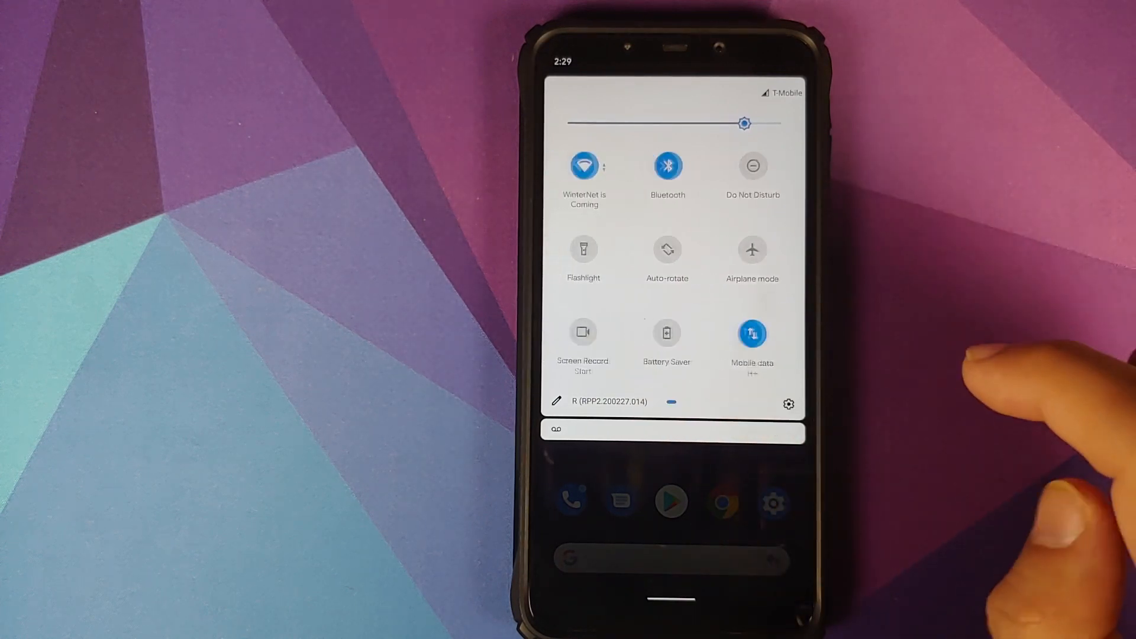
pyautogui.click(584, 332)
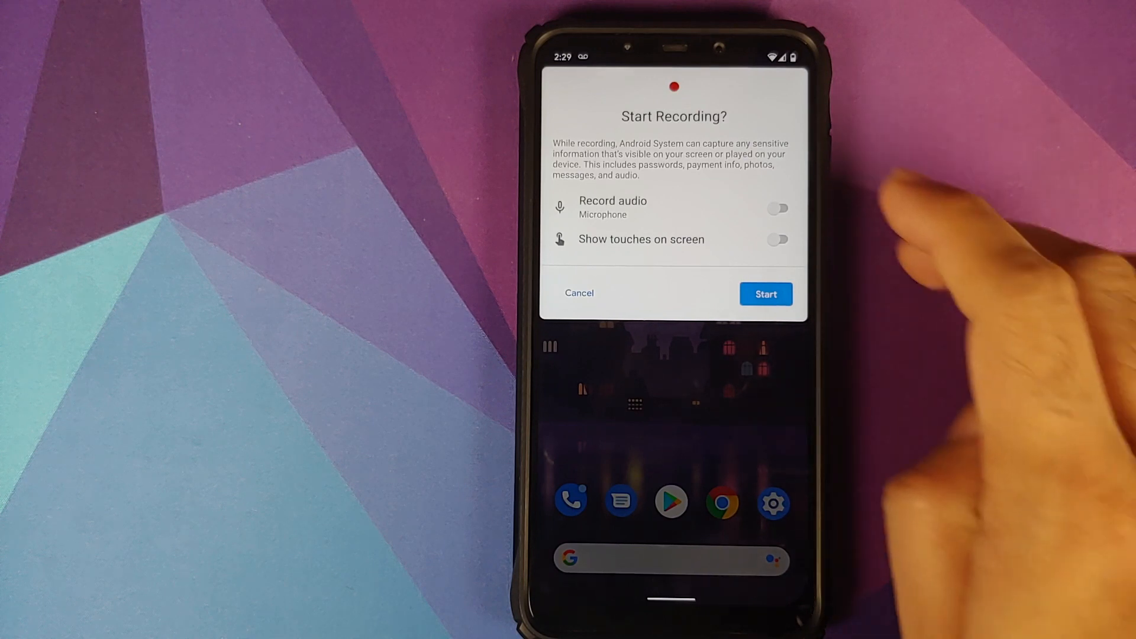
pyautogui.click(778, 239)
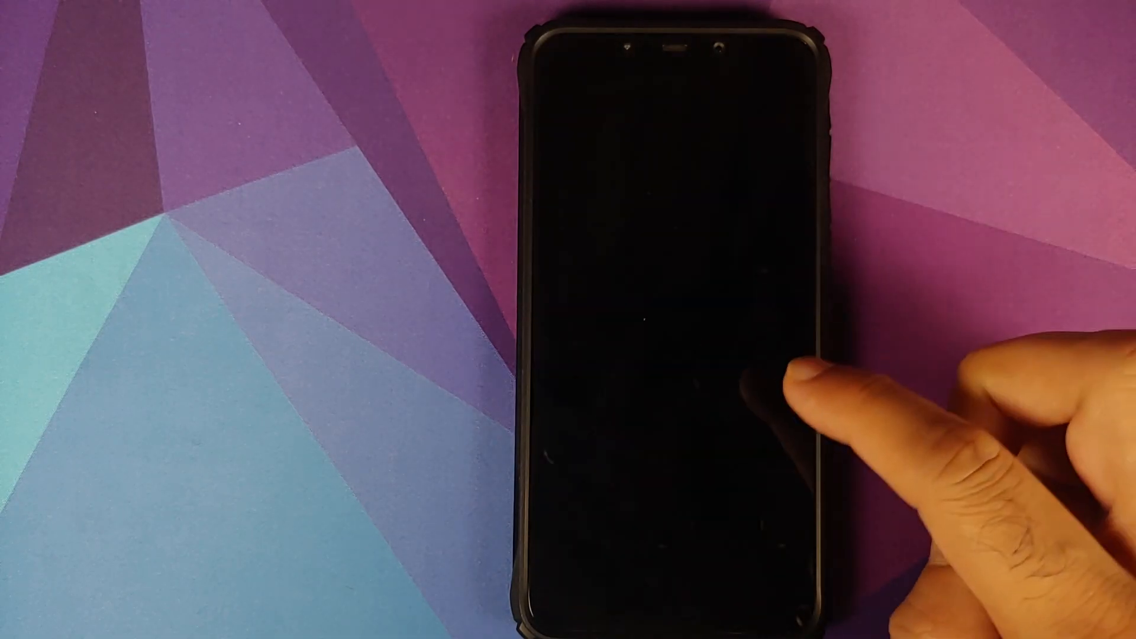
# Scroll through the wallpaper categories in the Styles & wallpapers Wallpaper tab
pyautogui.click(761, 391)
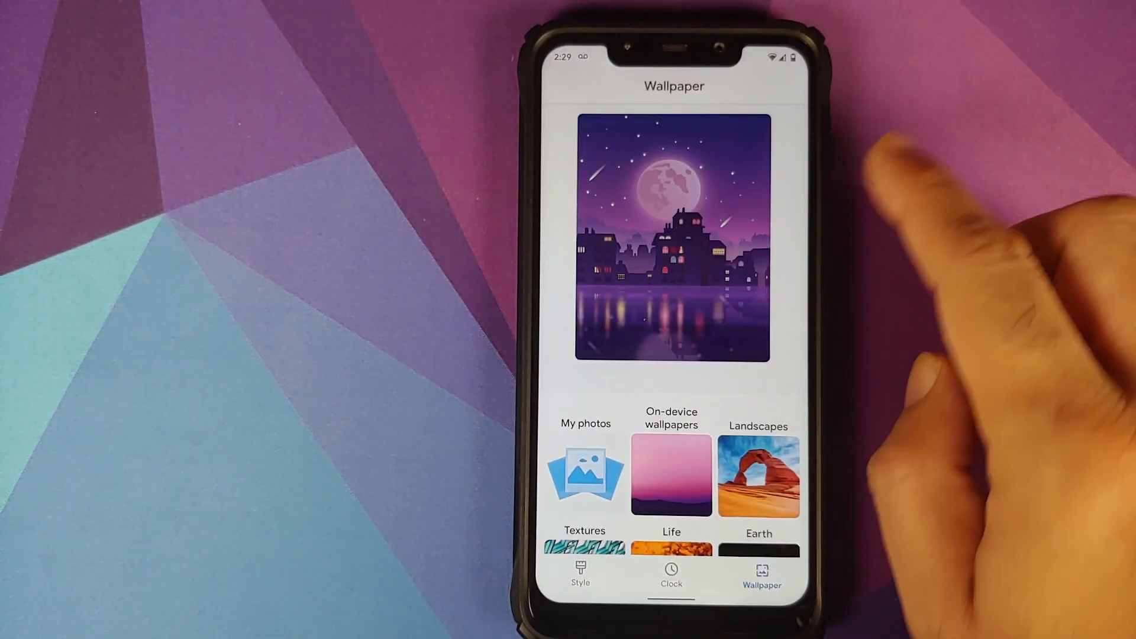
pyautogui.scroll(-3)
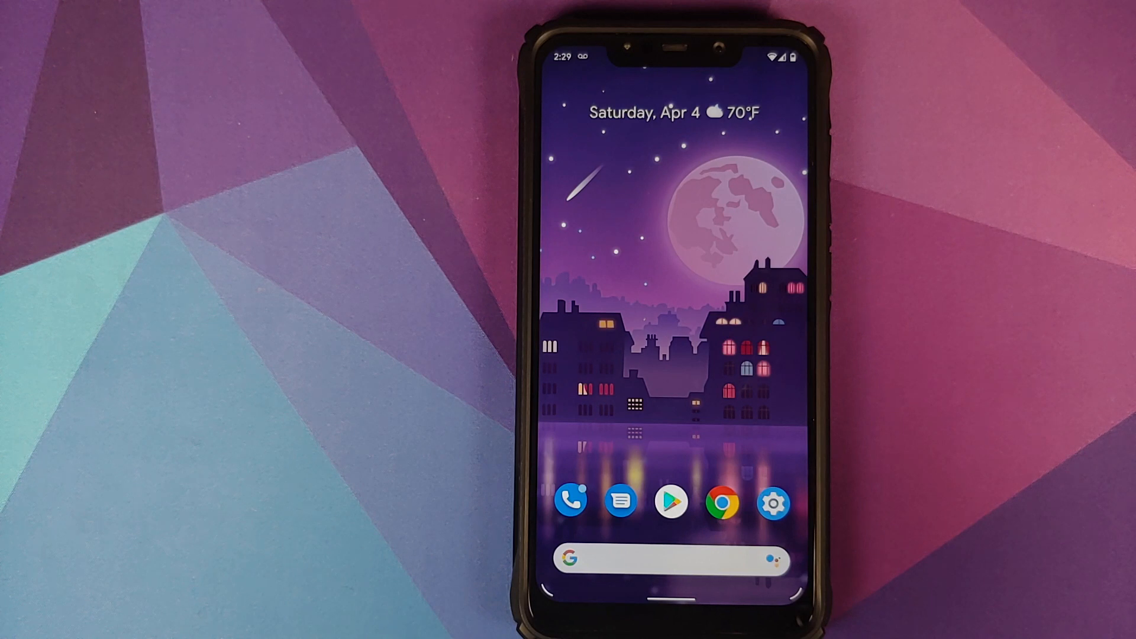
pyautogui.click(667, 326)
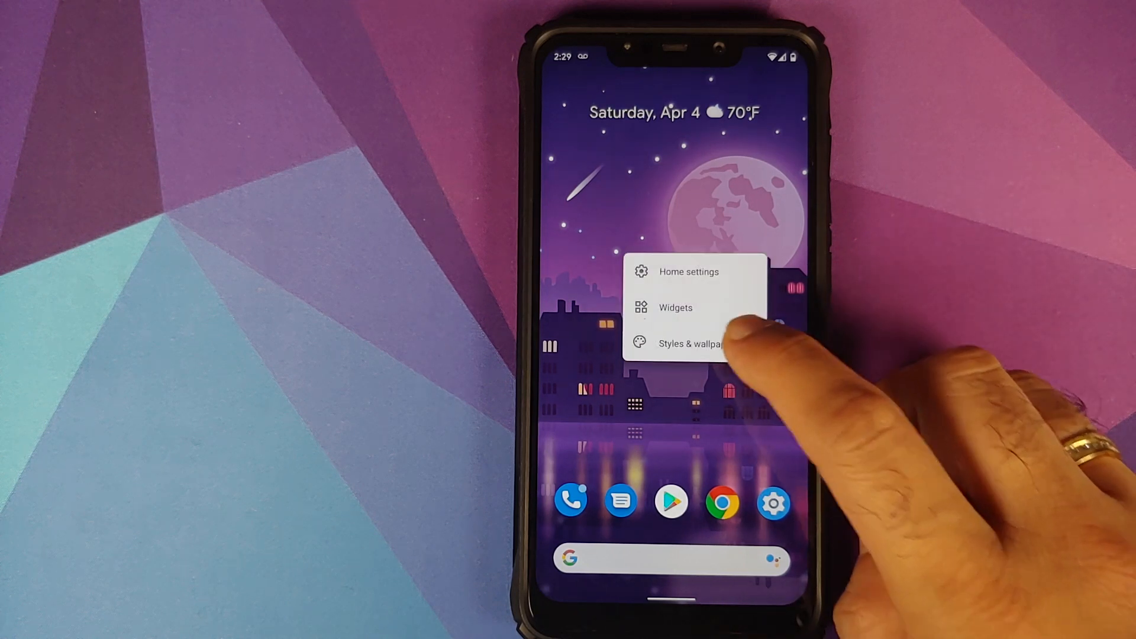
pyautogui.click(687, 343)
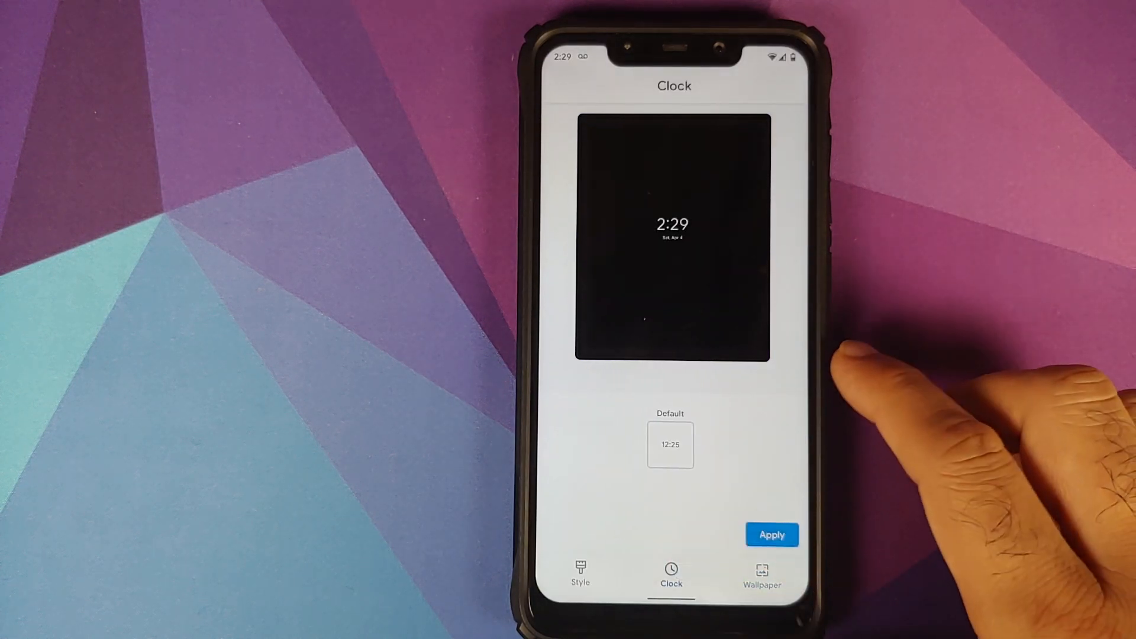
pyautogui.moveTo(840, 319)
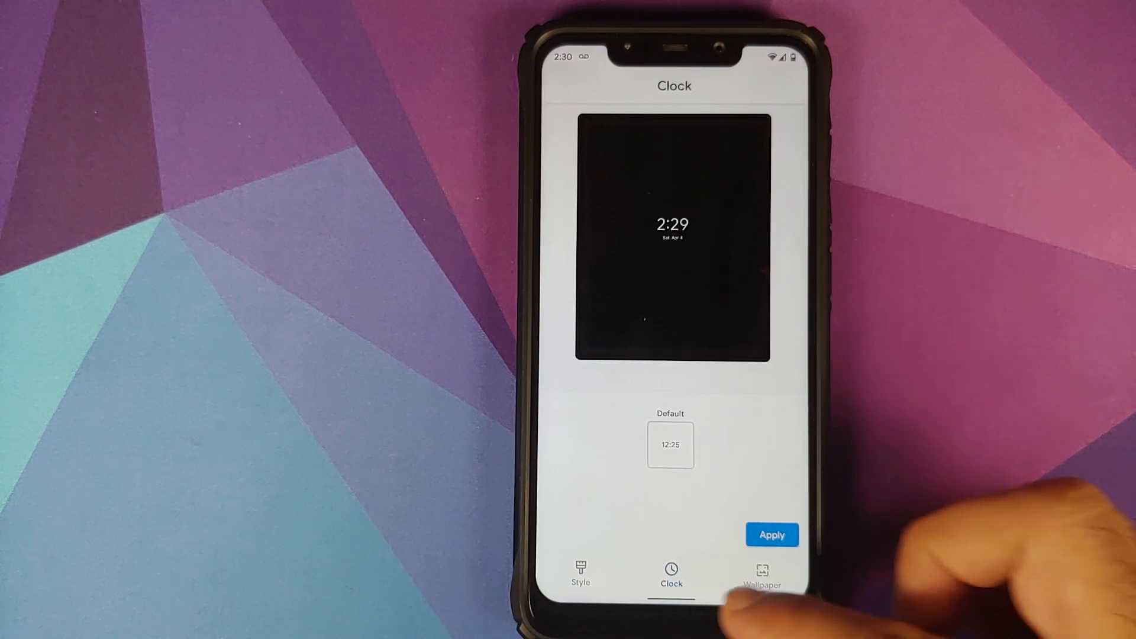
pyautogui.click(772, 535)
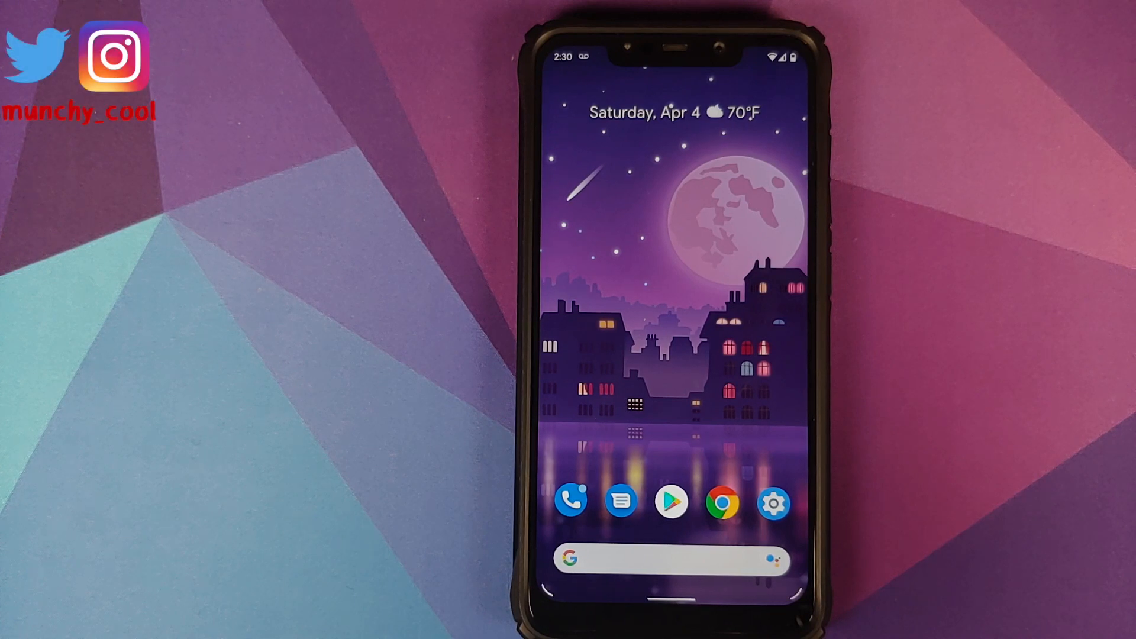
# Go to Settings > System > Developer options and scroll down to Show refresh rate
pyautogui.click(773, 501)
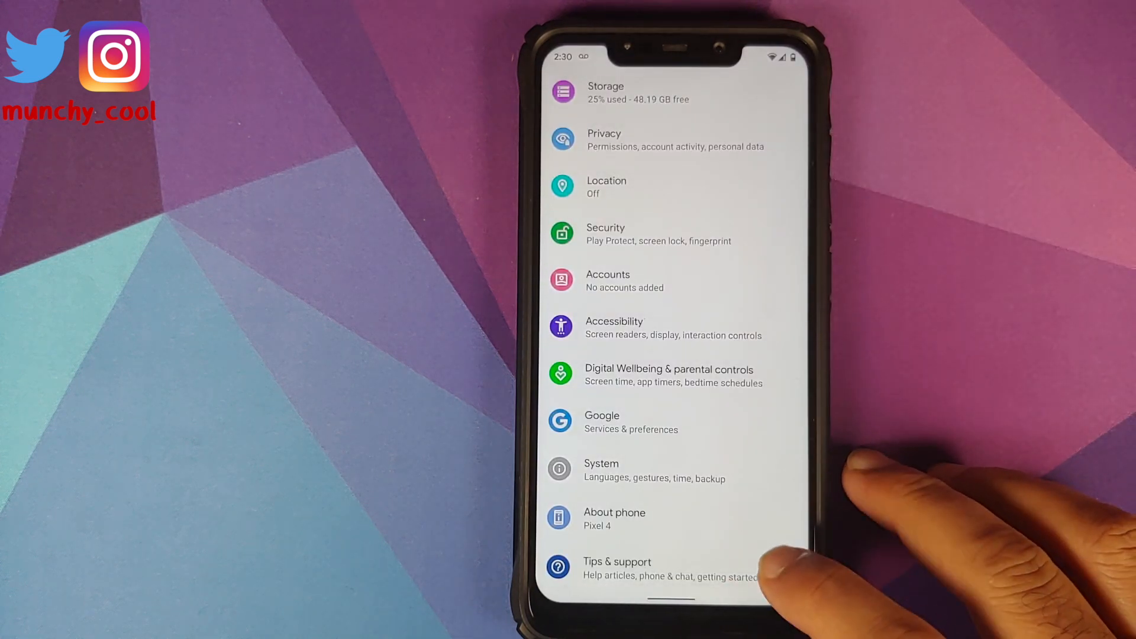
pyautogui.click(601, 471)
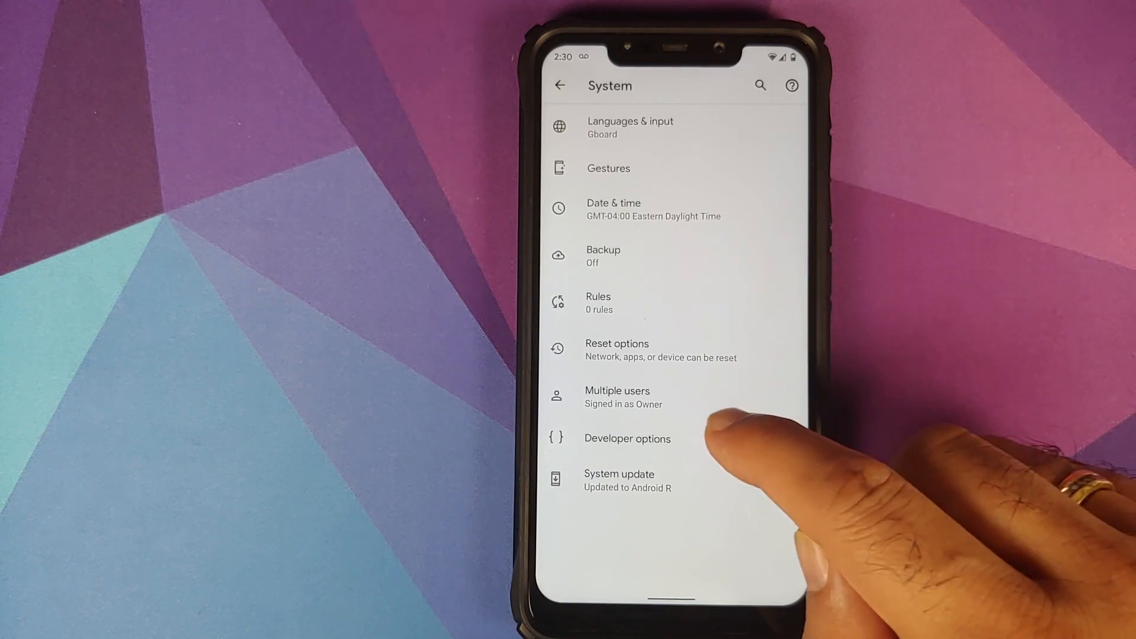
pyautogui.click(627, 439)
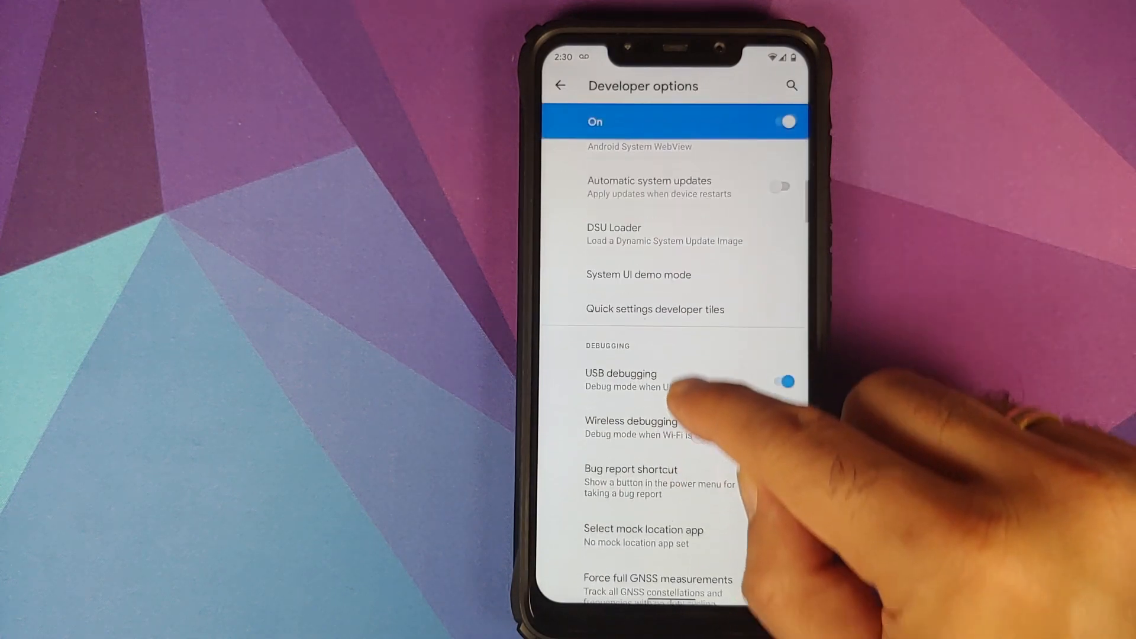
pyautogui.scroll(-3)
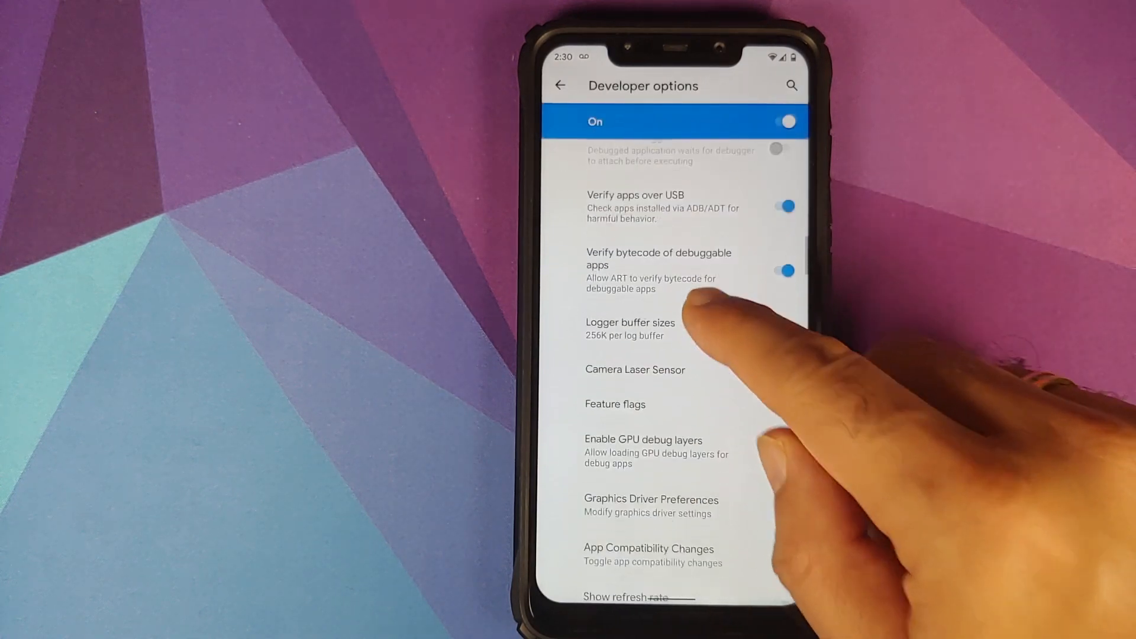
pyautogui.scroll(-3)
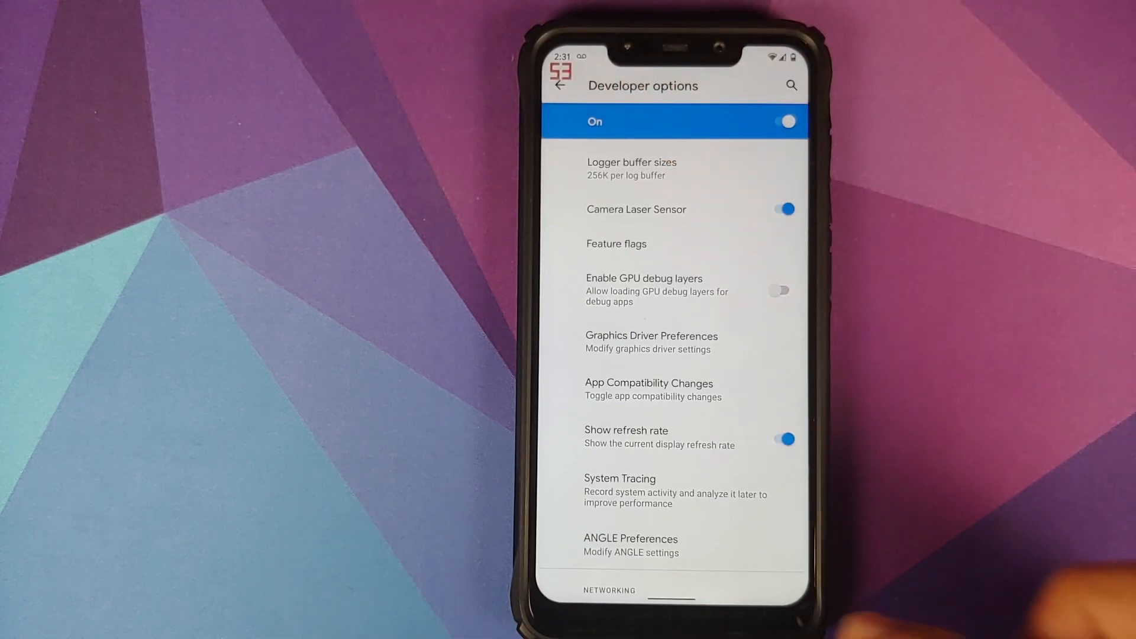
pyautogui.scroll(-3)
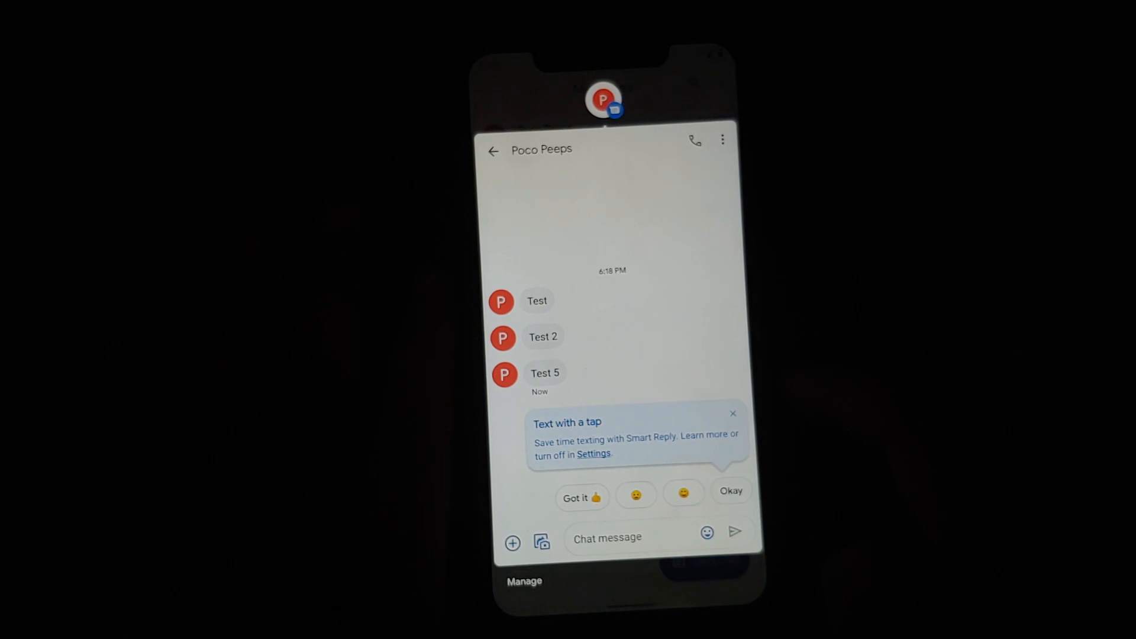
# Expand the Poco Peeps Test 7 Messages notification to view its Smart Reply chips
pyautogui.click(582, 497)
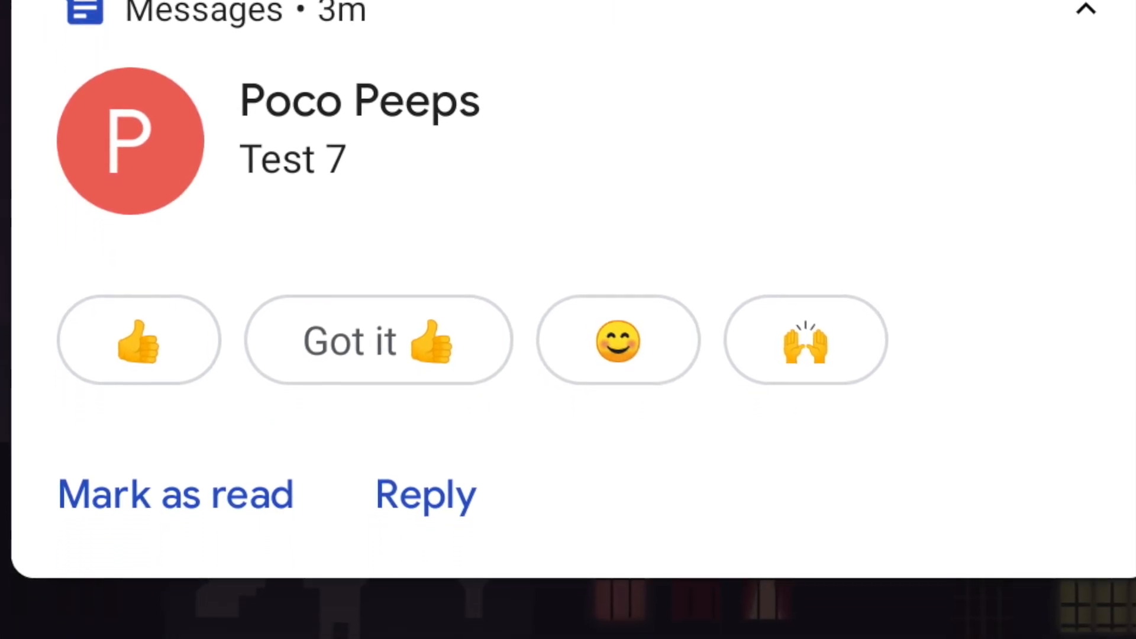
pyautogui.scroll(-3)
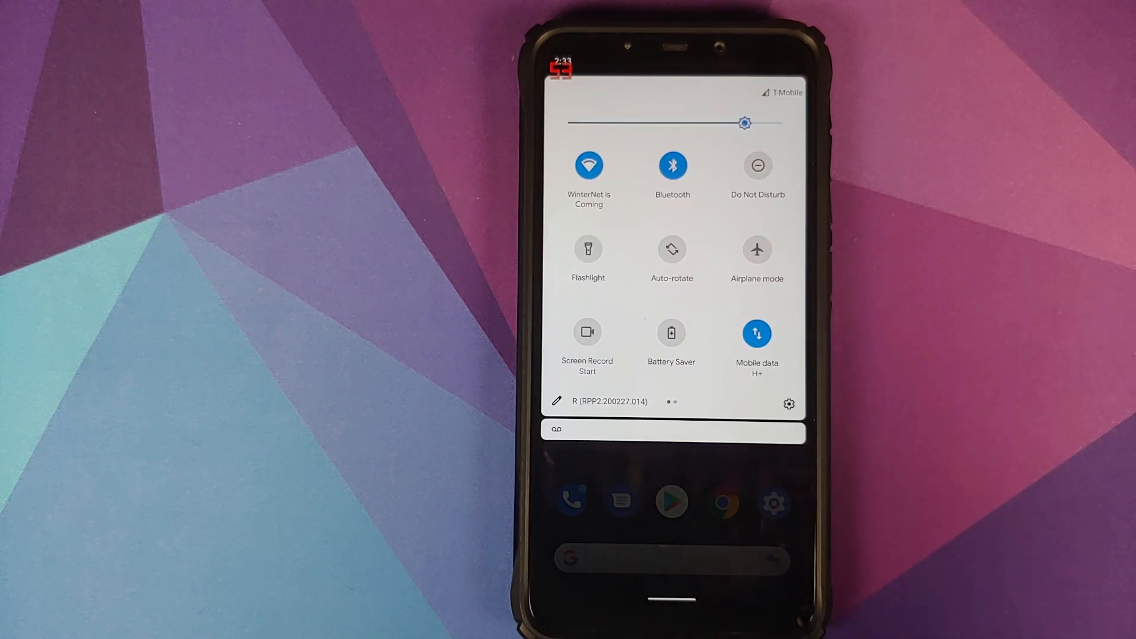
pyautogui.click(756, 249)
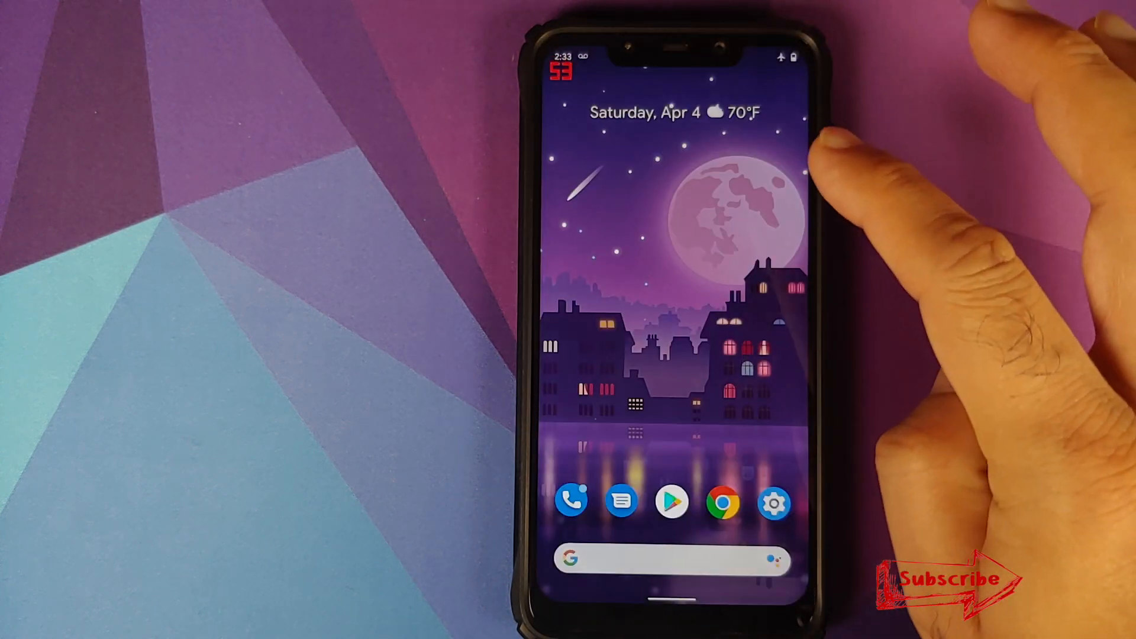
pyautogui.moveTo(674, 58); pyautogui.dragTo(674, 290)
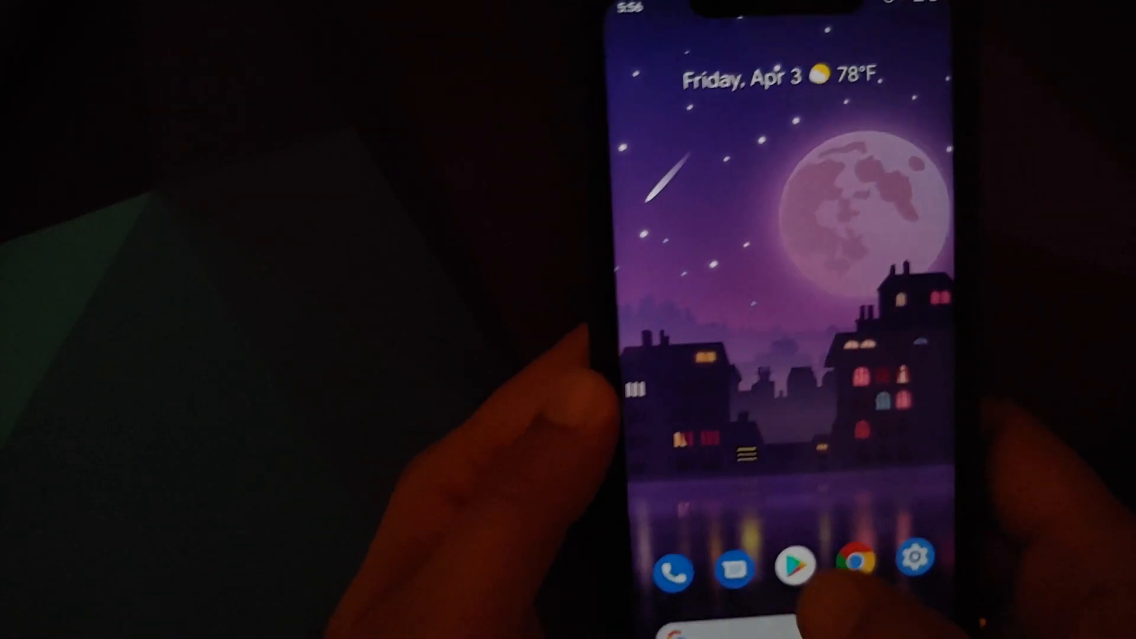
# Search the Play Store for 'drm' and open the installed DRM Info listing
pyautogui.click(794, 561)
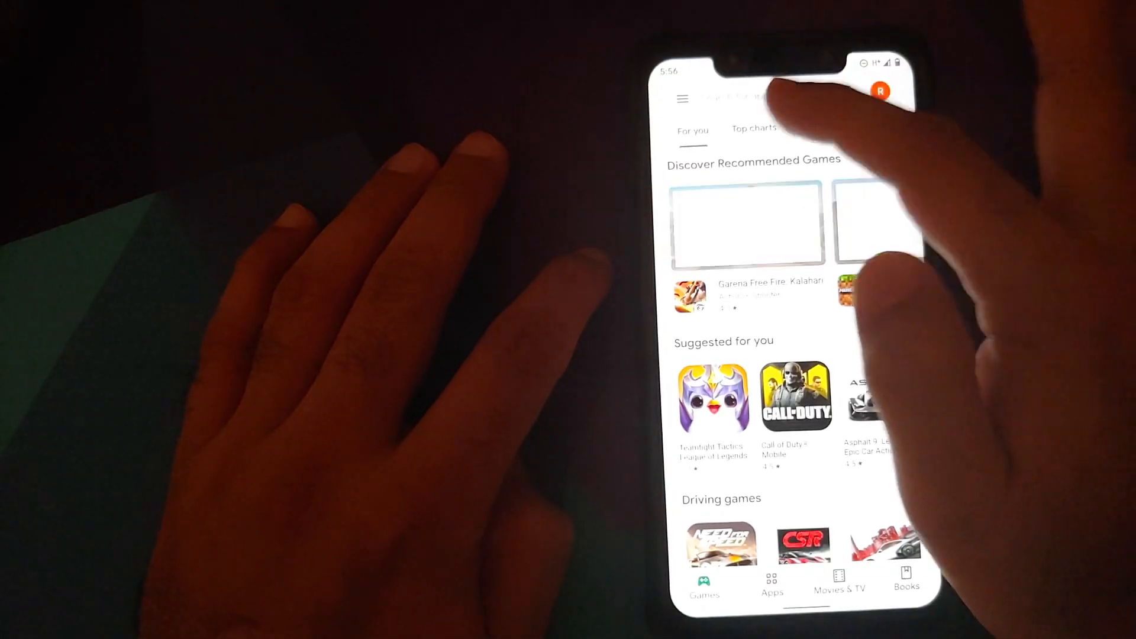
pyautogui.write('rm')
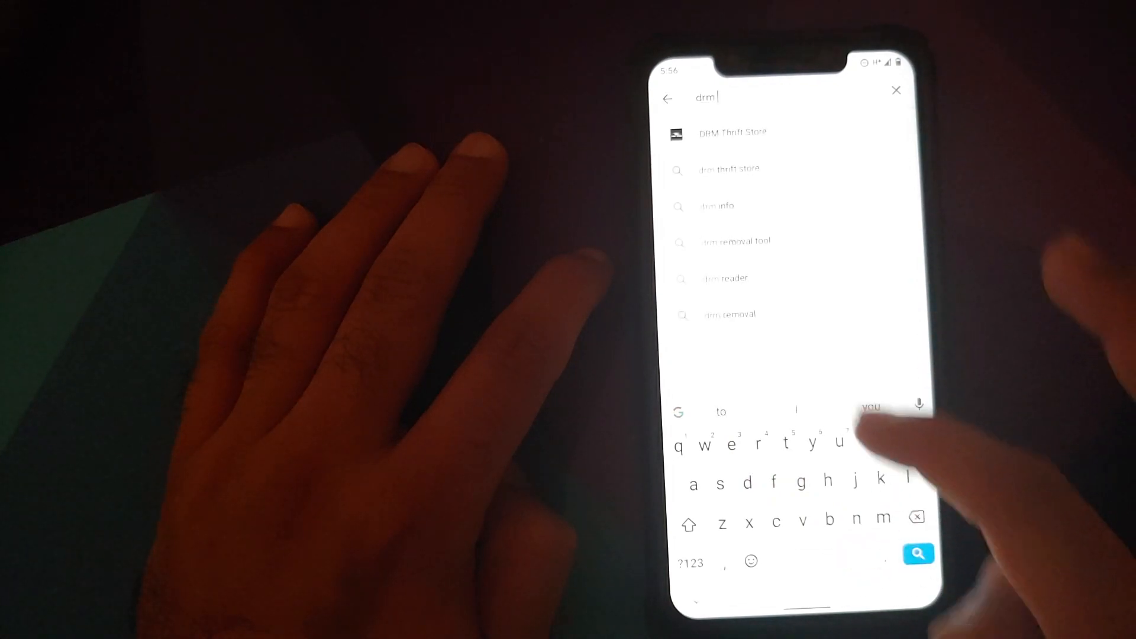
pyautogui.click(717, 206)
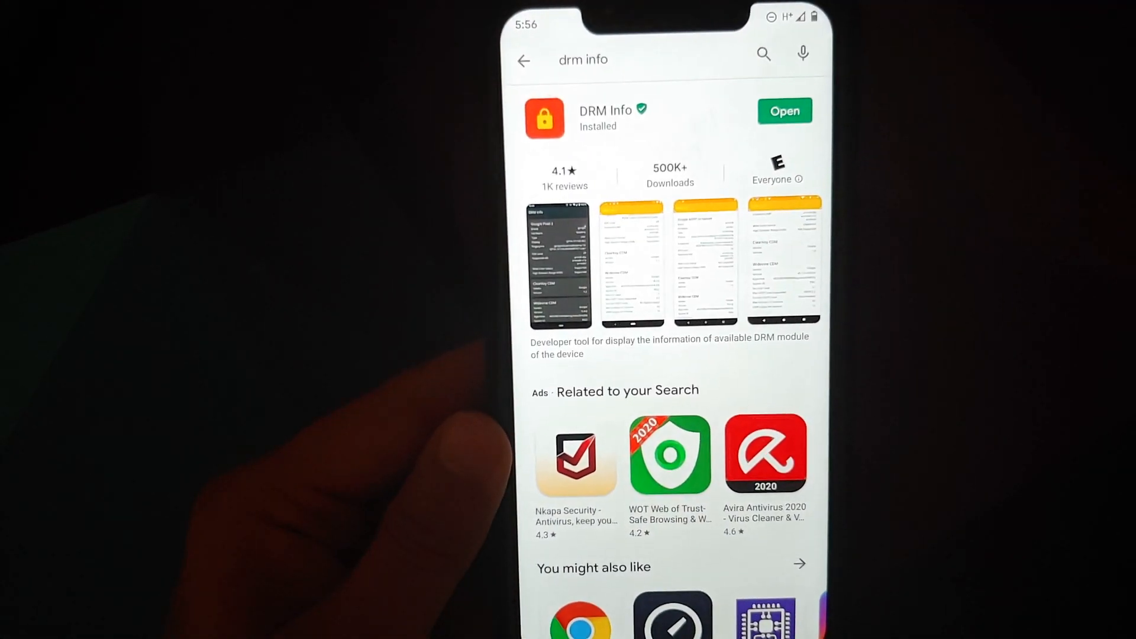
pyautogui.click(783, 110)
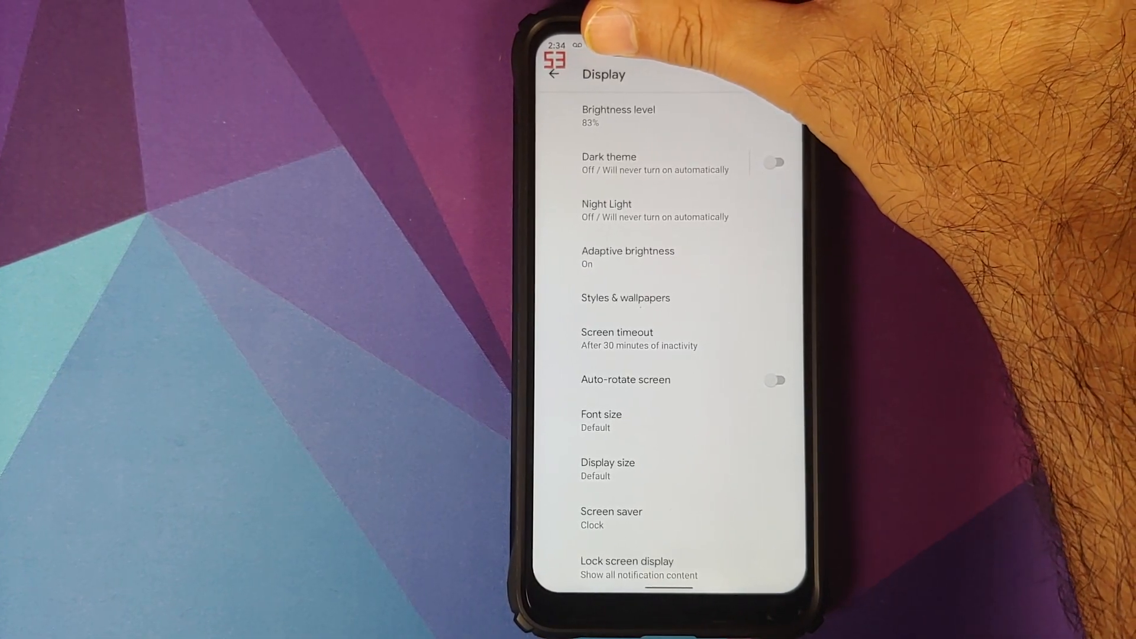
# Check the Display page for 83% brightness with adaptive brightness on
pyautogui.click(618, 116)
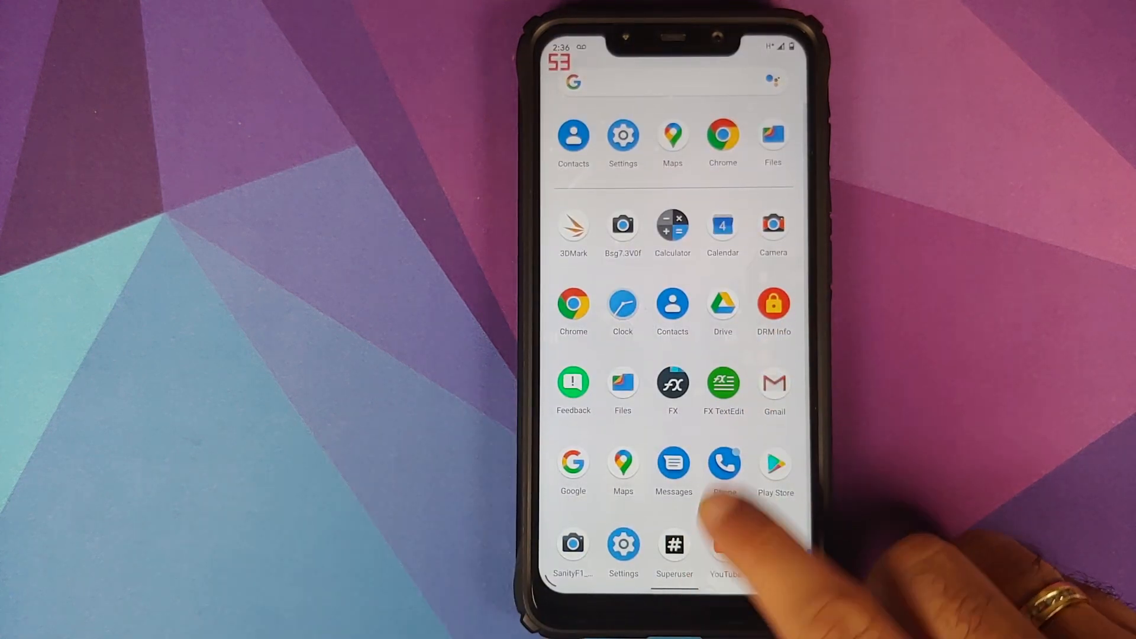
# Swipe up from the home screen to open the app drawer
pyautogui.click(723, 464)
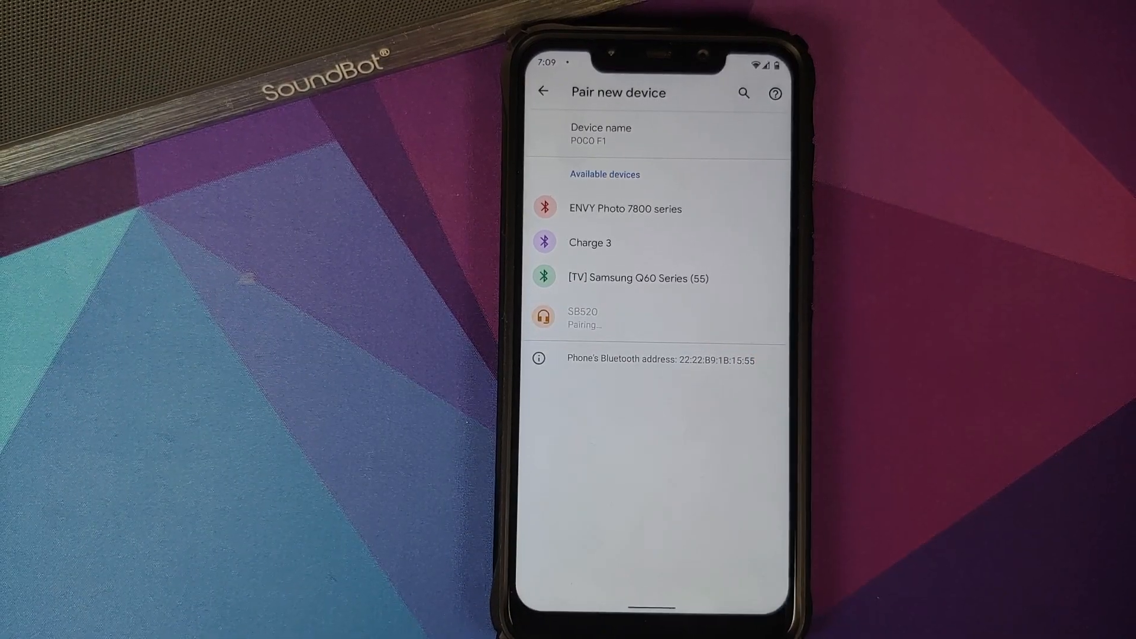
# Select the SB520 speaker under Pair new device and confirm the pairing
pyautogui.click(581, 317)
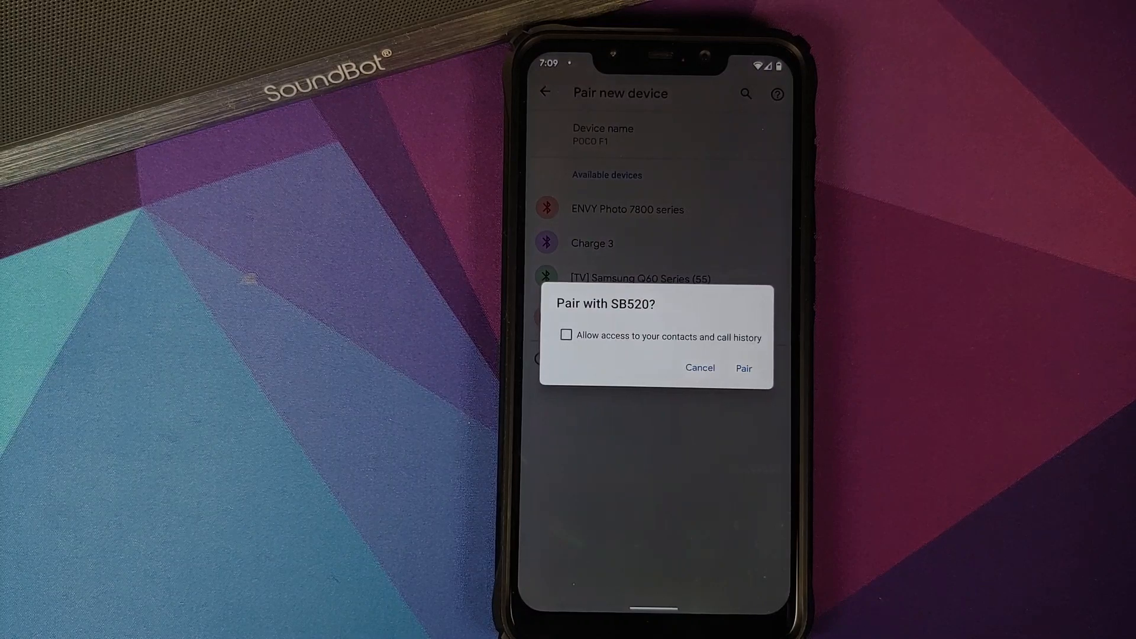
pyautogui.click(743, 368)
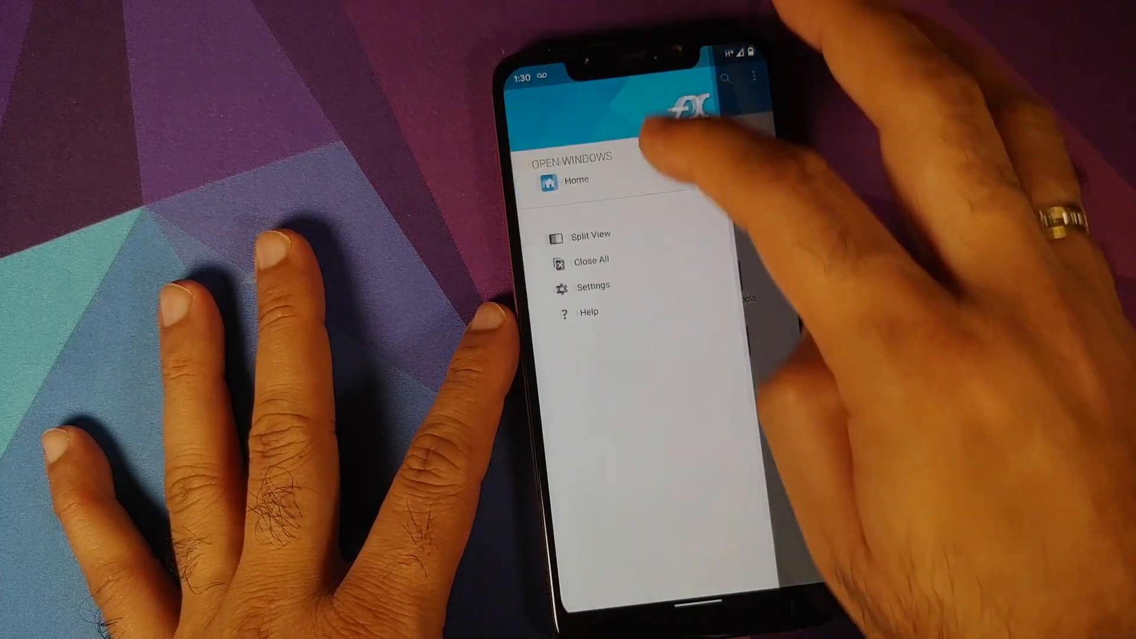
# Enable FX's root access module, accept the risk warning, and open System (Root) from Home
pyautogui.click(593, 287)
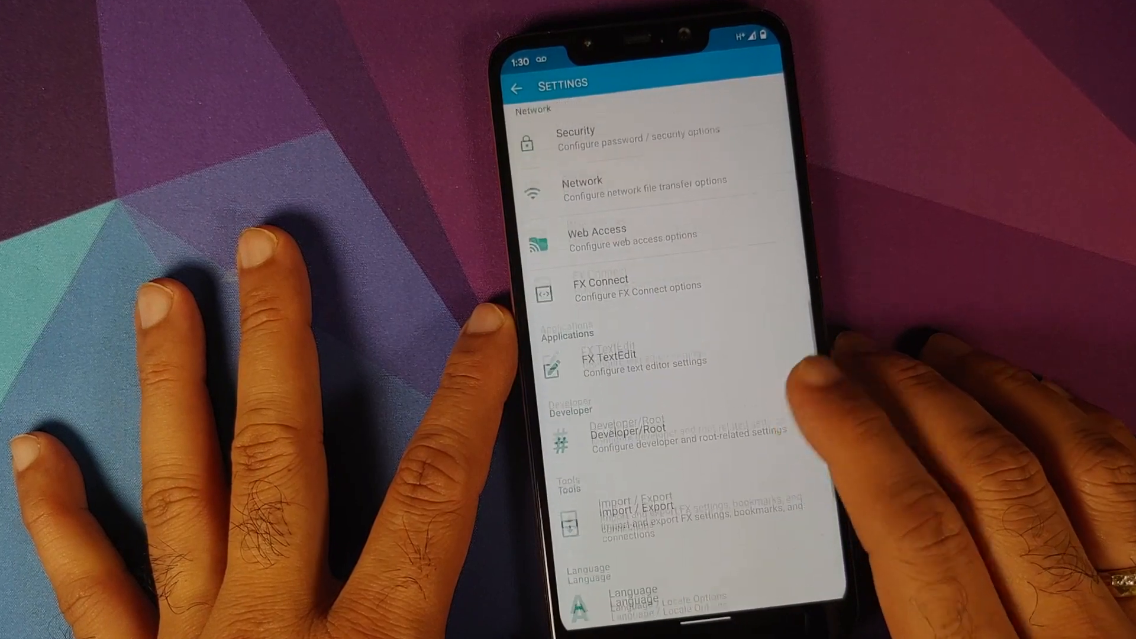
pyautogui.click(649, 435)
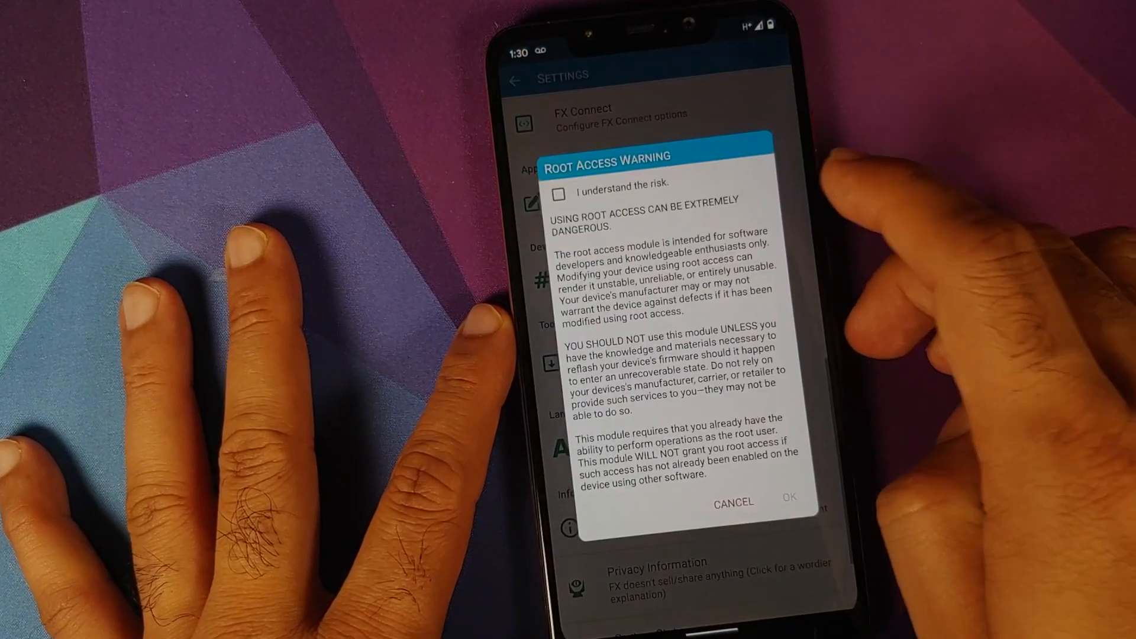
pyautogui.click(732, 502)
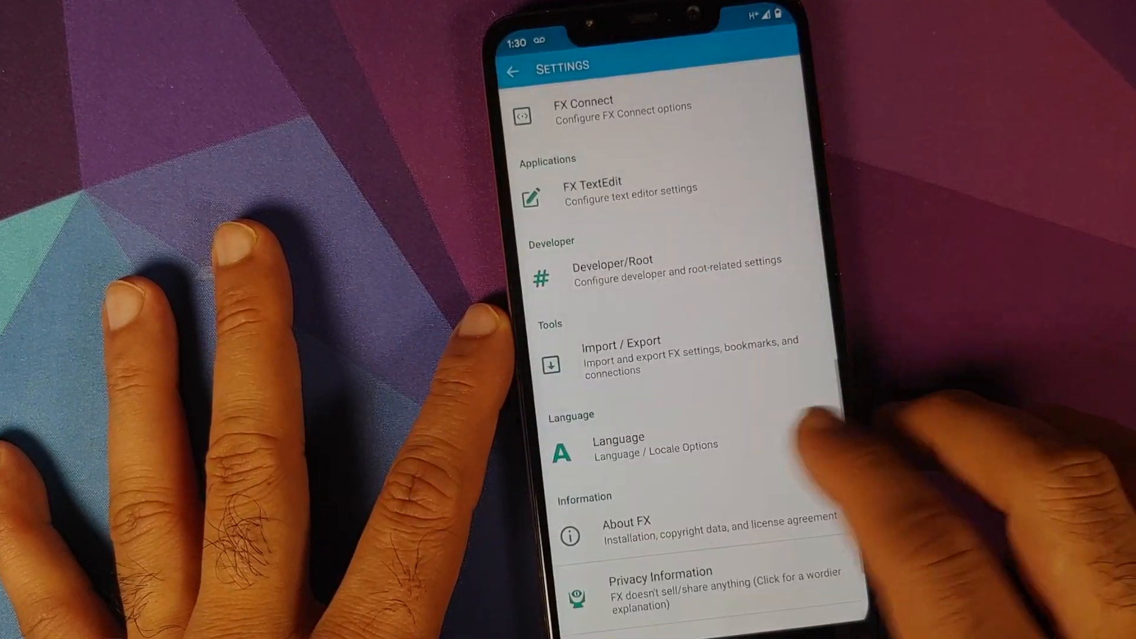
pyautogui.click(514, 71)
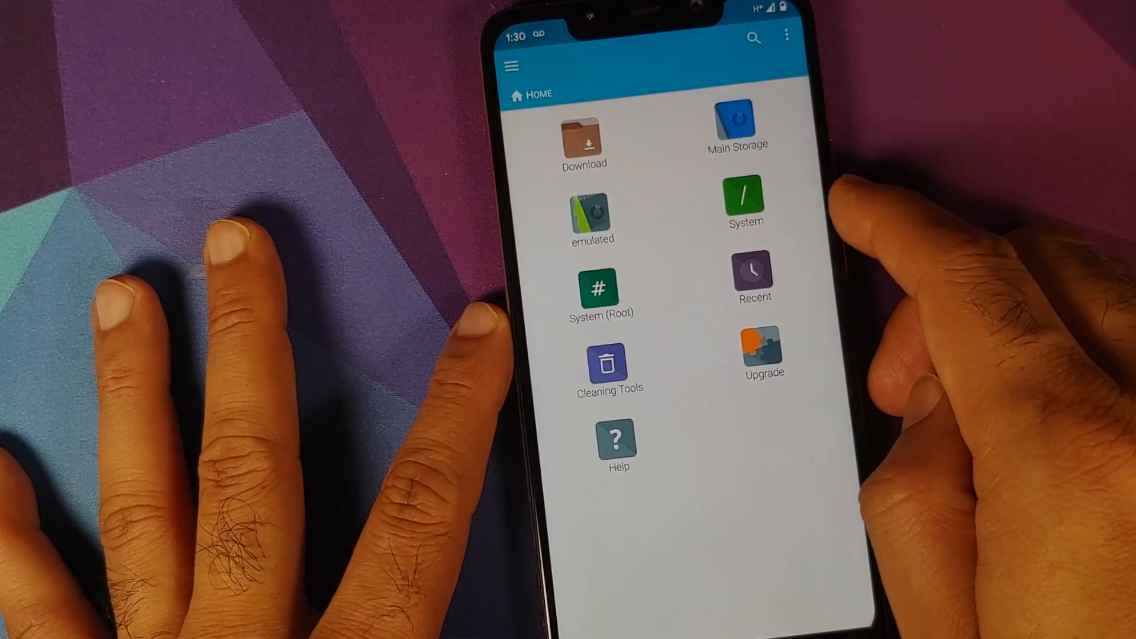
pyautogui.click(598, 288)
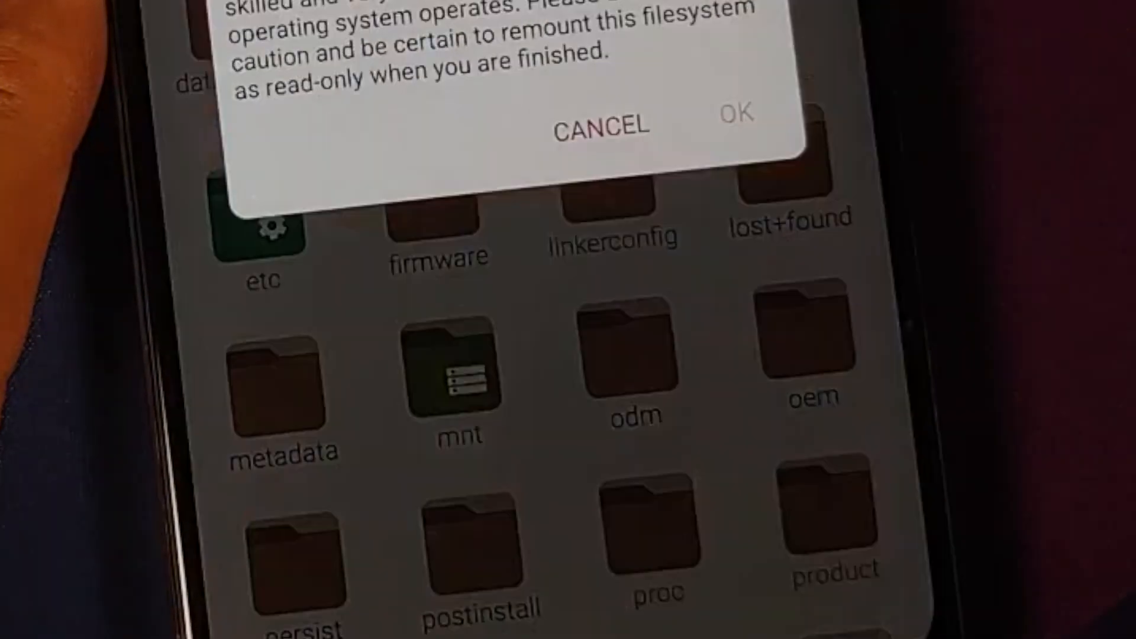
pyautogui.click(735, 114)
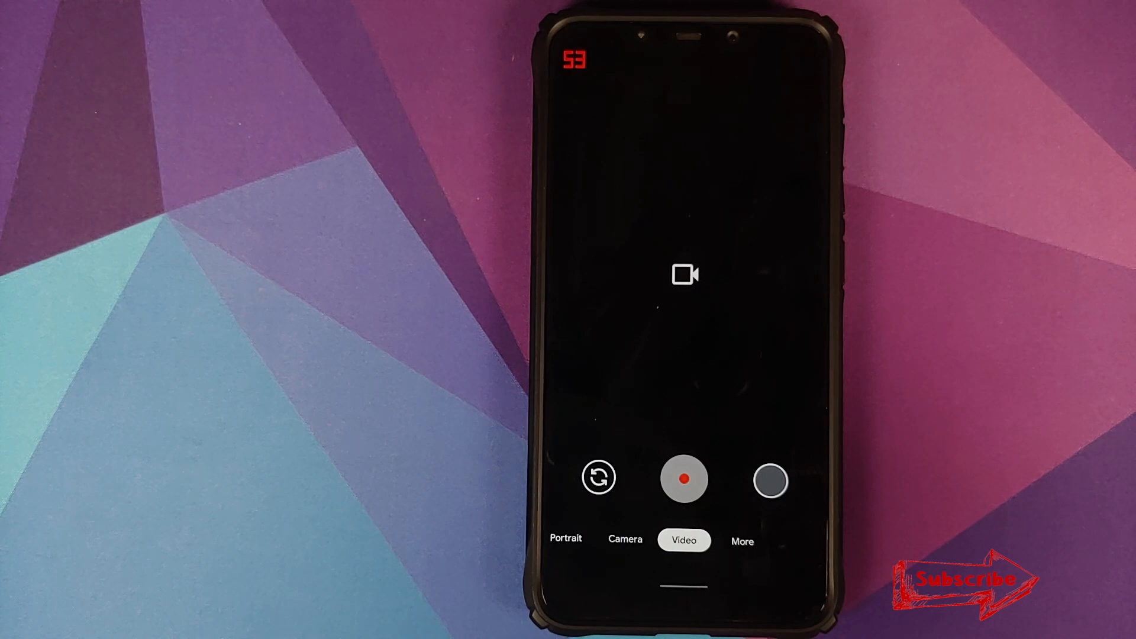
# Start recording a video in Google Camera's Video mode
pyautogui.click(682, 478)
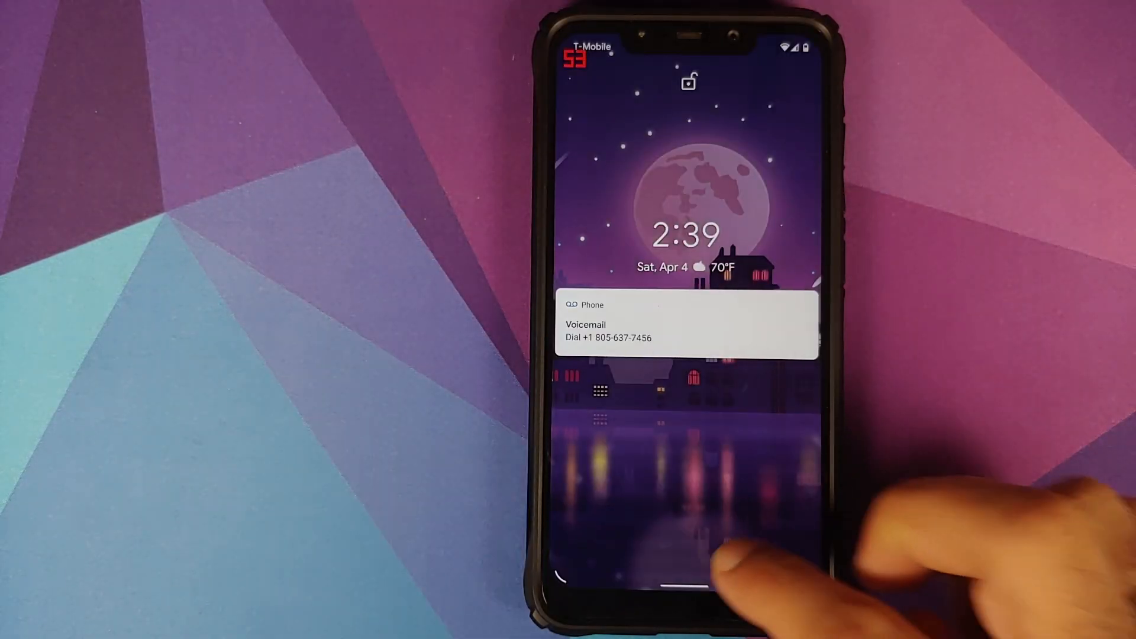
# Swipe up on the lock screen to reach the home screen
pyautogui.moveTo(685, 565); pyautogui.dragTo(685, 290)
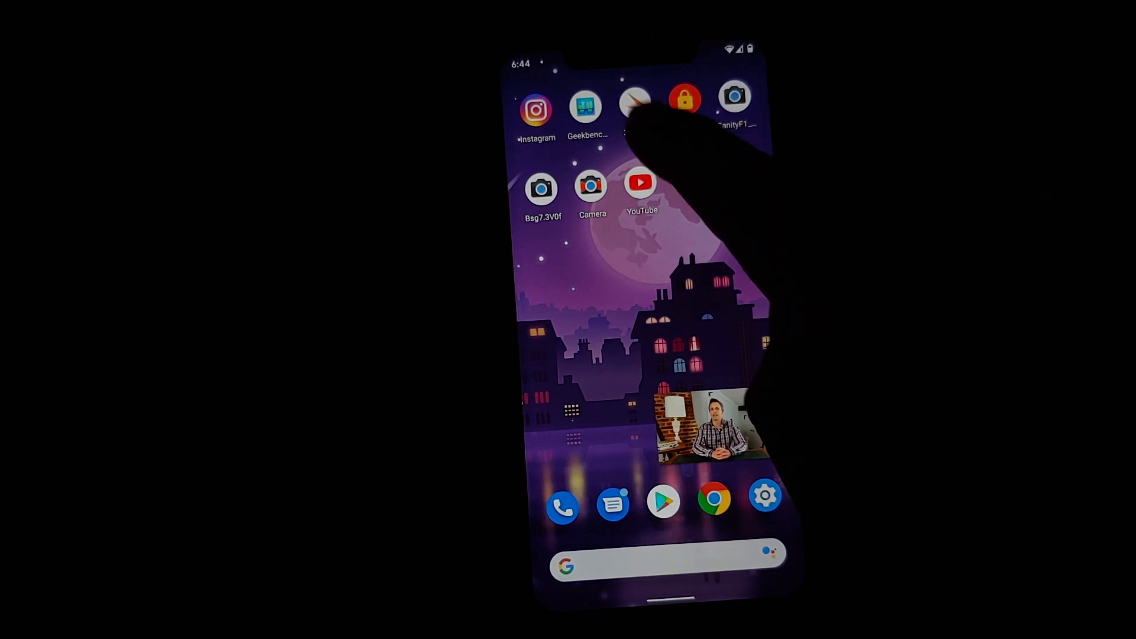
# Drag the floating picture-in-picture video window leftward across the home screen
pyautogui.click(640, 182)
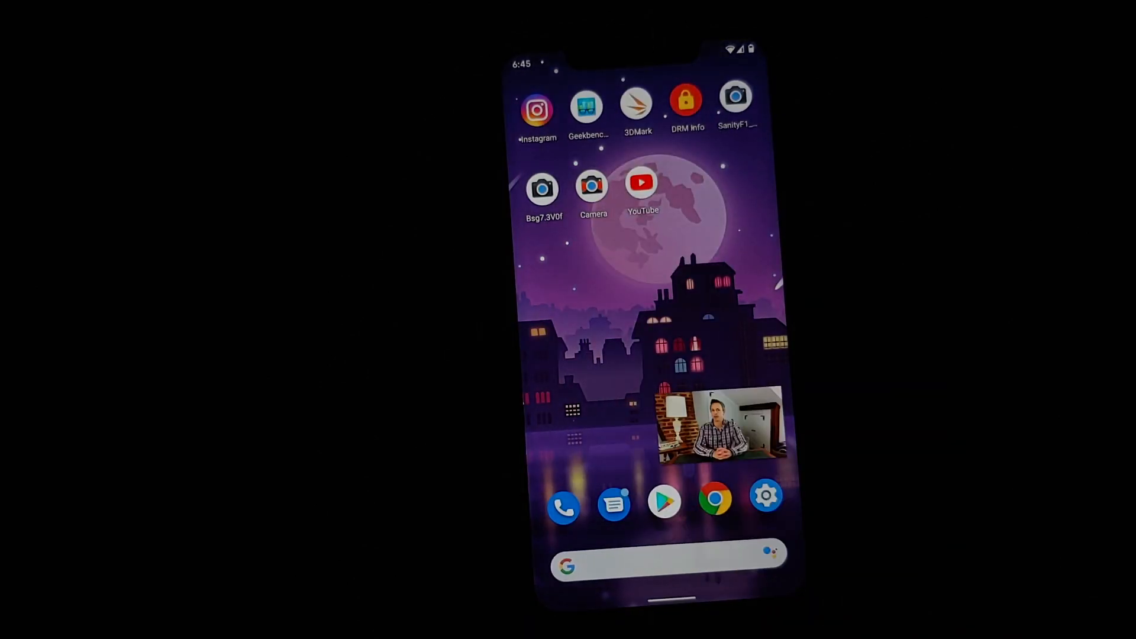
pyautogui.moveTo(721, 424); pyautogui.dragTo(616, 406)
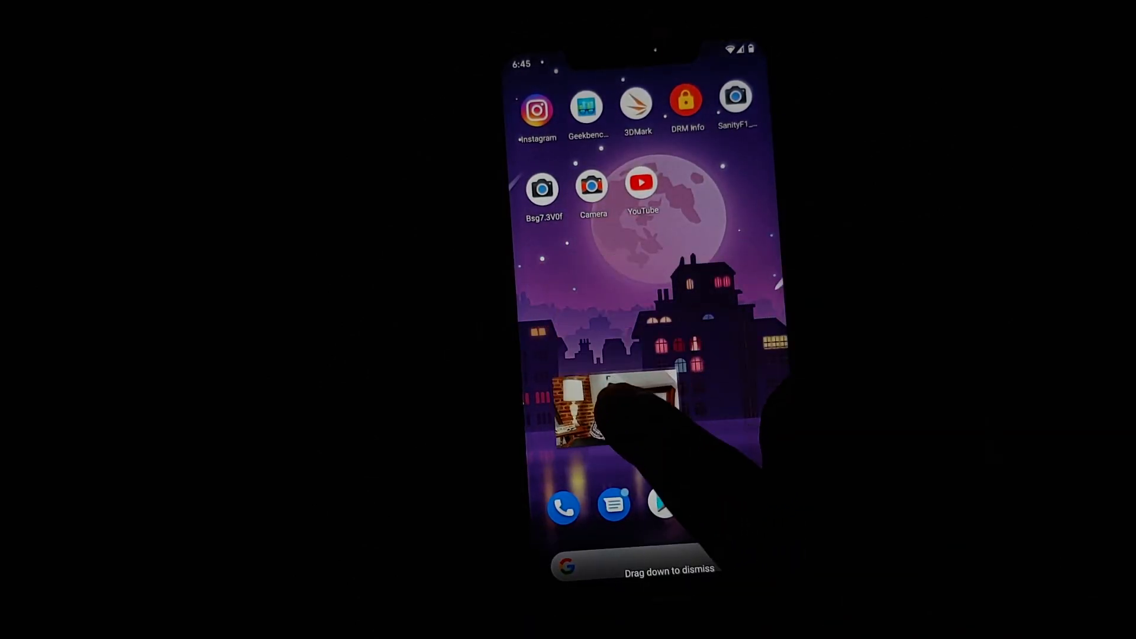